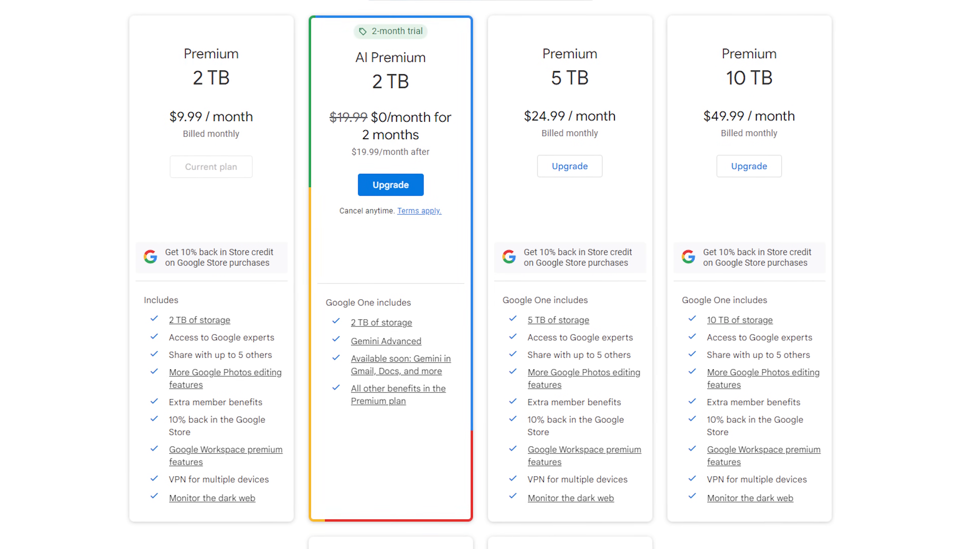
- Connect to the discovered NAS and start installing DSM with automatic download from the Synology website
scroll(up, 3)
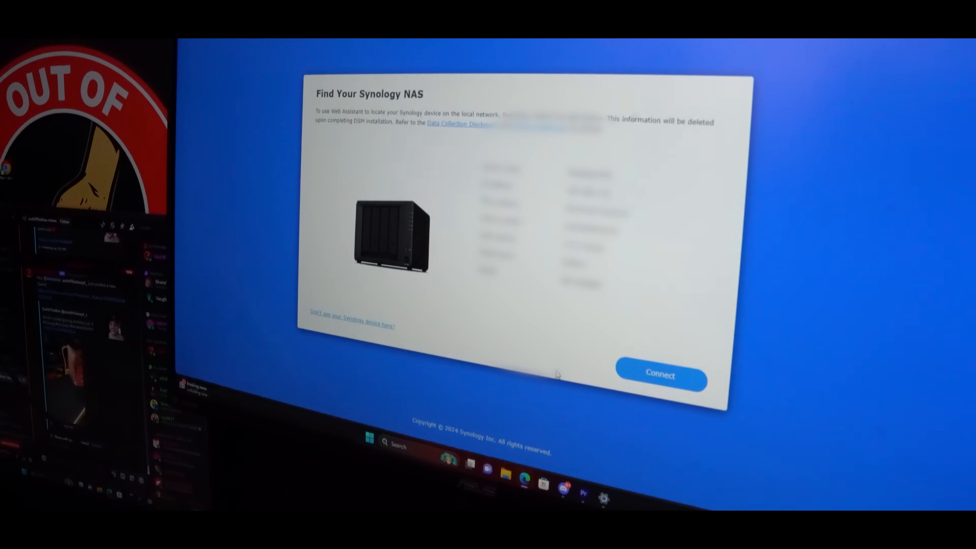
click(660, 374)
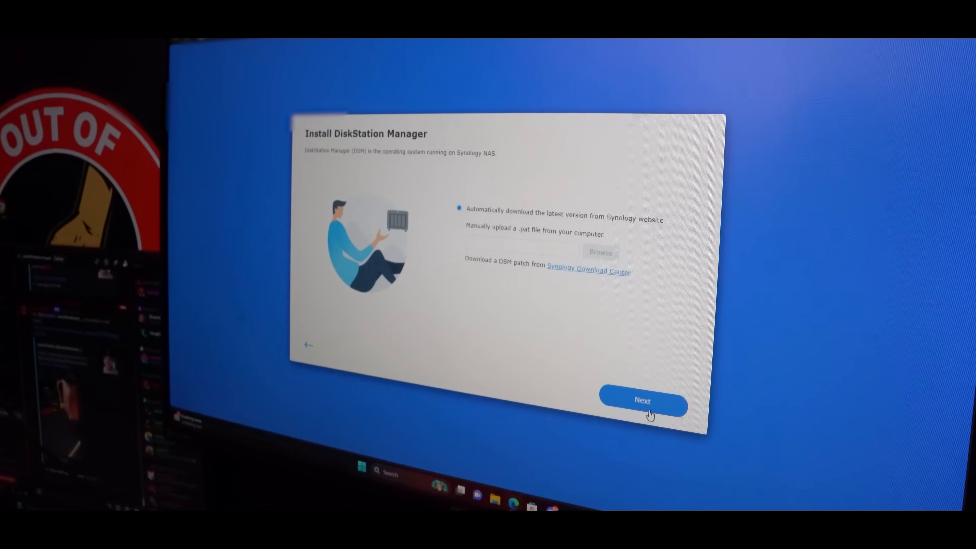
click(643, 400)
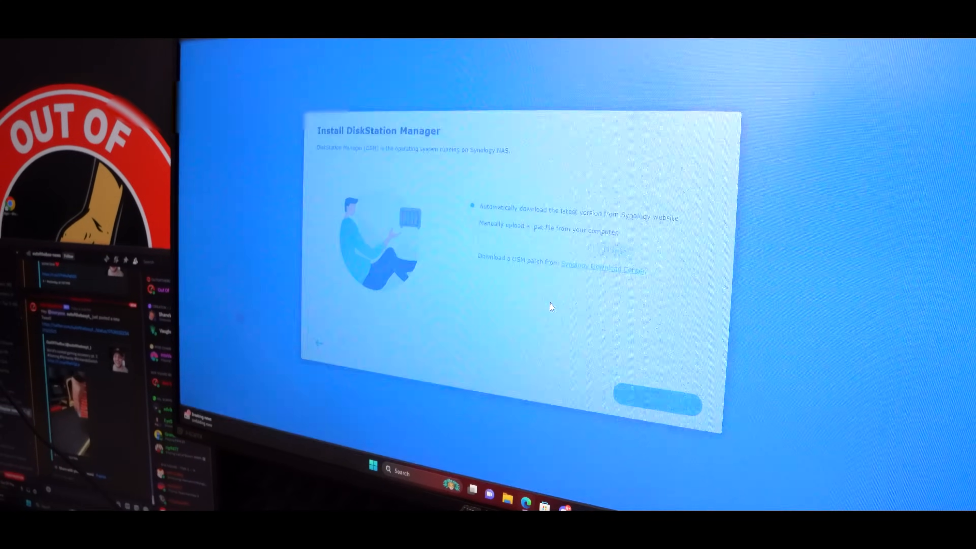
click(655, 402)
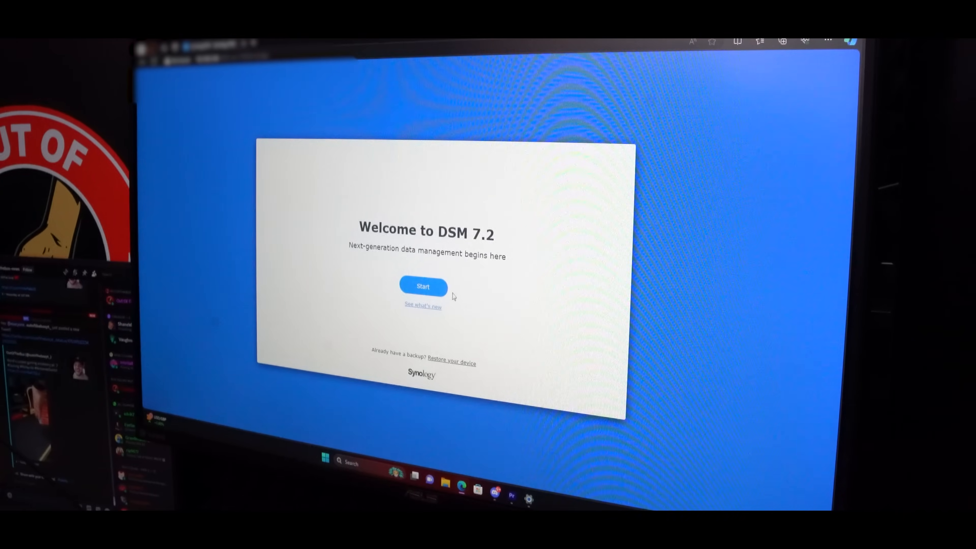
- Begin DSM 7.2 setup, accept the device name and admin details, and keep the recommended update option
click(422, 287)
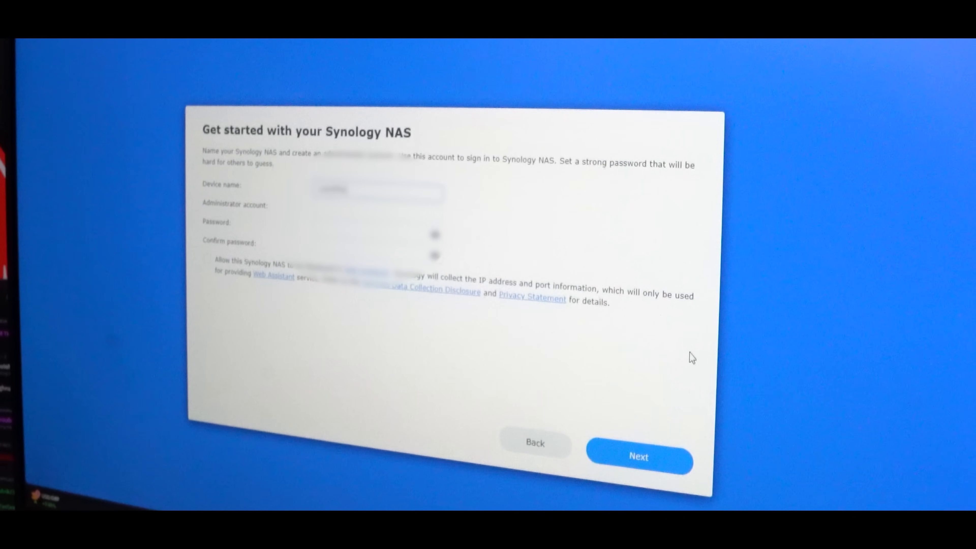
click(638, 457)
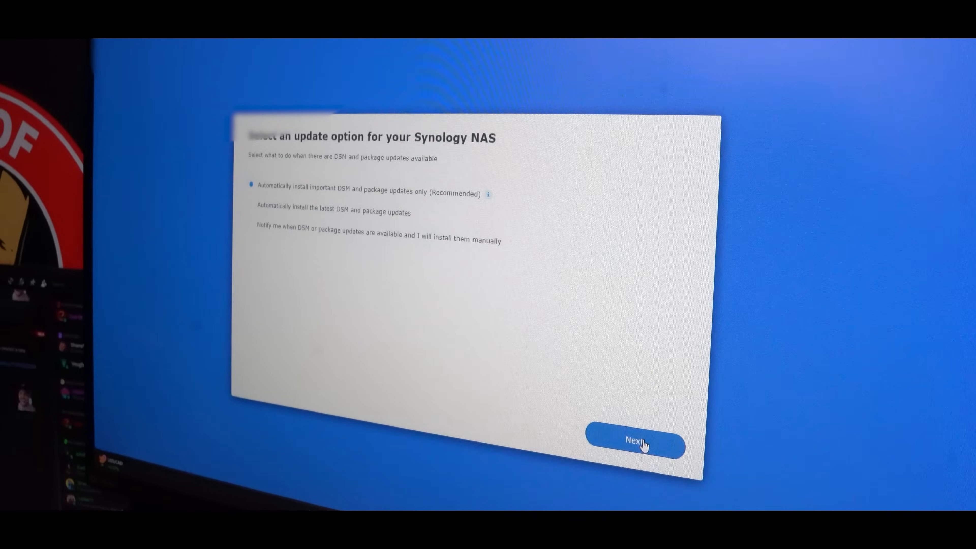
click(635, 443)
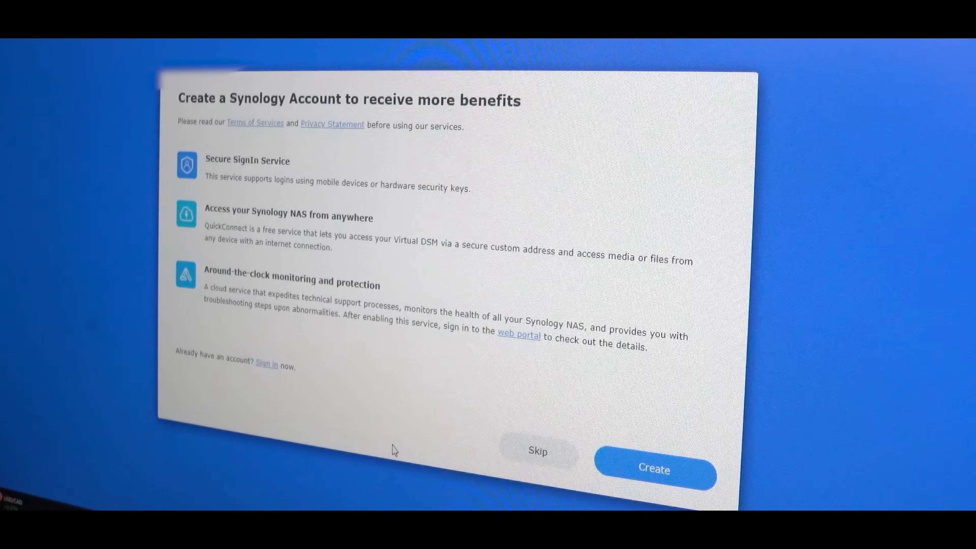